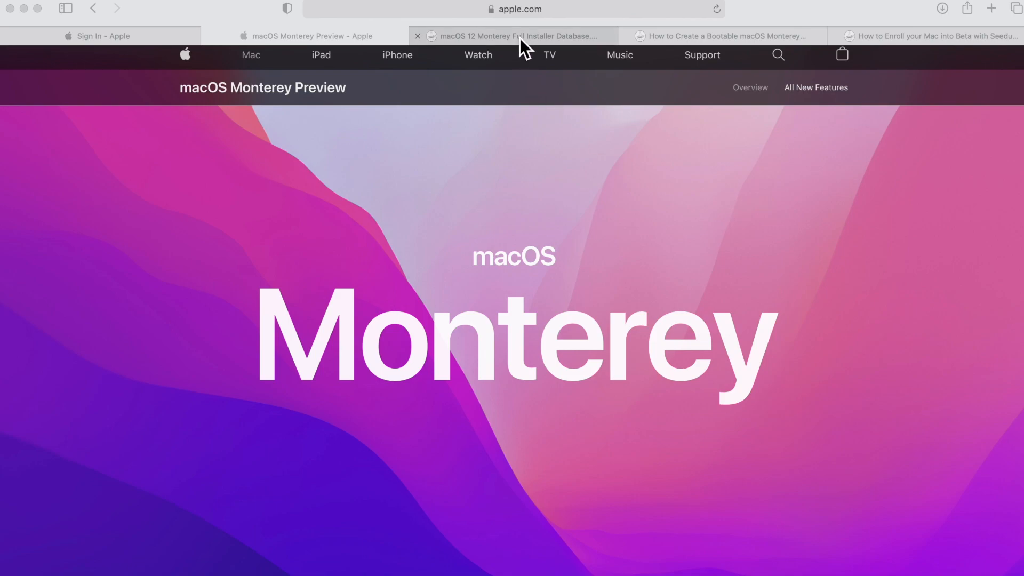
- Switch to the Monterey Full Installer Database tab after glancing at the bootable USB guide
{"action": "left_click", "coordinate": [516, 36]}
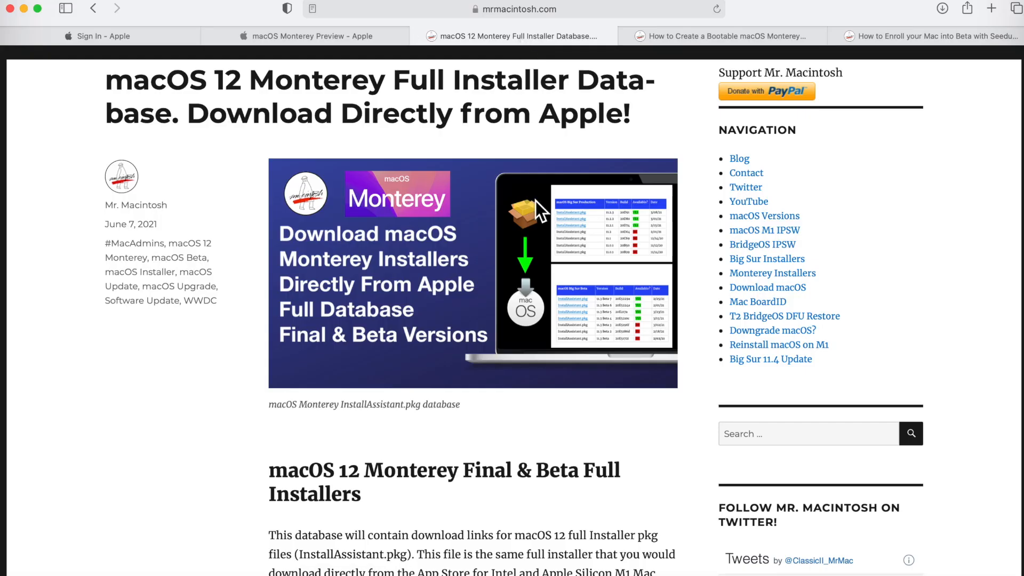
{"action": "left_click", "coordinate": [725, 36]}
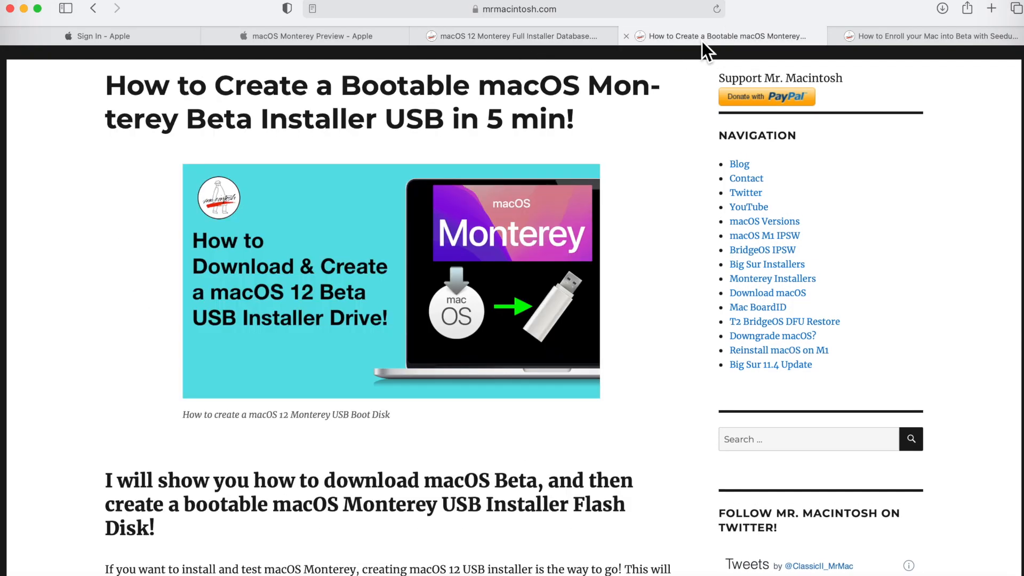
{"action": "mouse_move", "coordinate": [725, 36]}
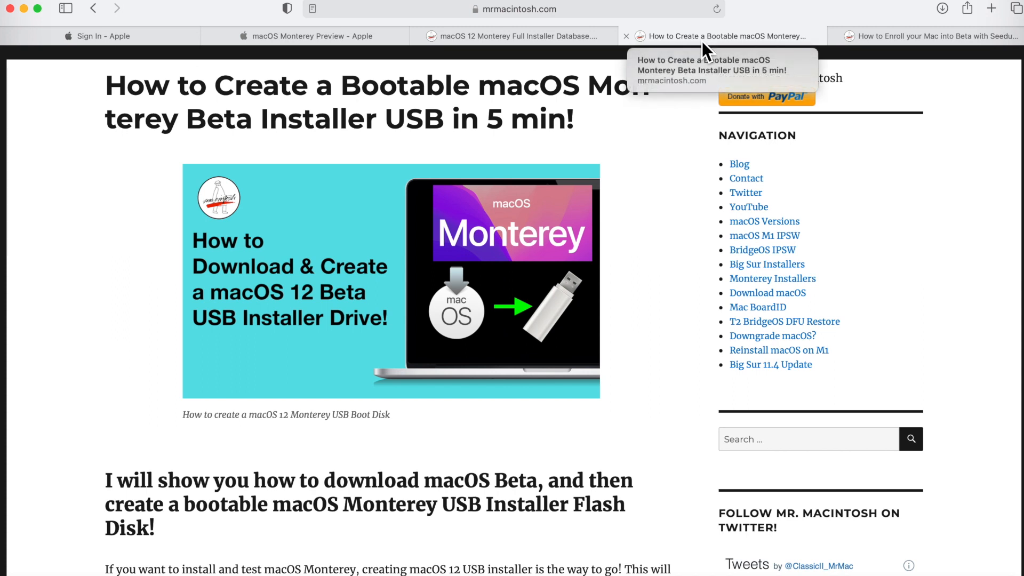
{"action": "left_click", "coordinate": [516, 36]}
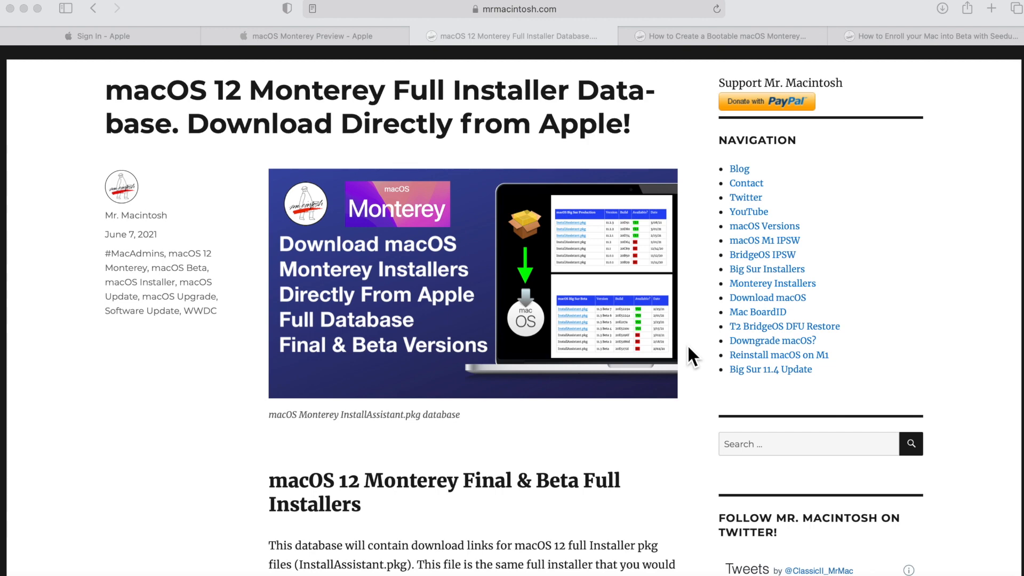
- Scroll down to the macOS 12 Beta Full Installer table and its InstallAssistant.pkg link
{"action": "scroll", "scroll_direction": "down", "scroll_amount": 3}
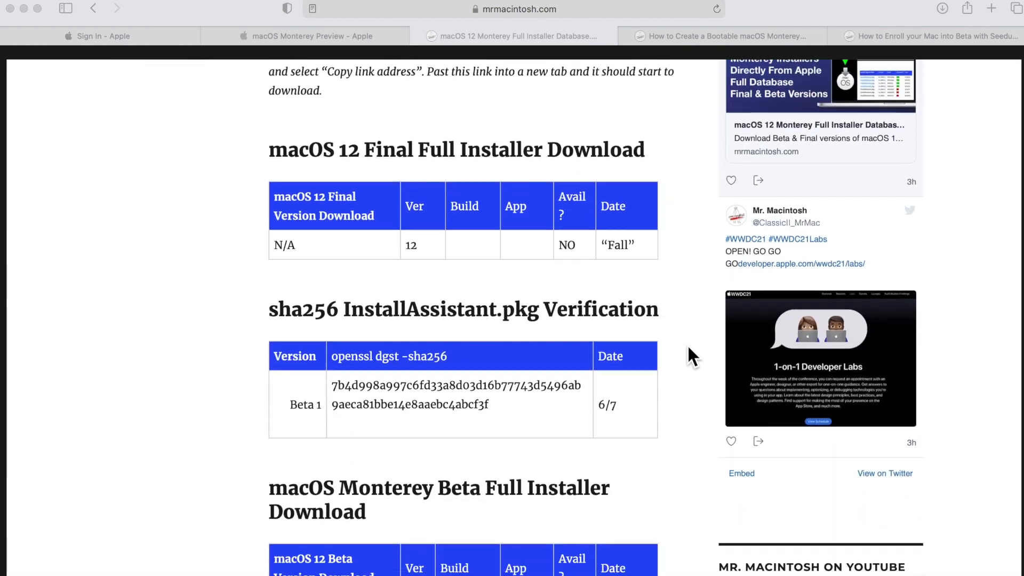
{"action": "scroll", "scroll_direction": "down", "scroll_amount": 3}
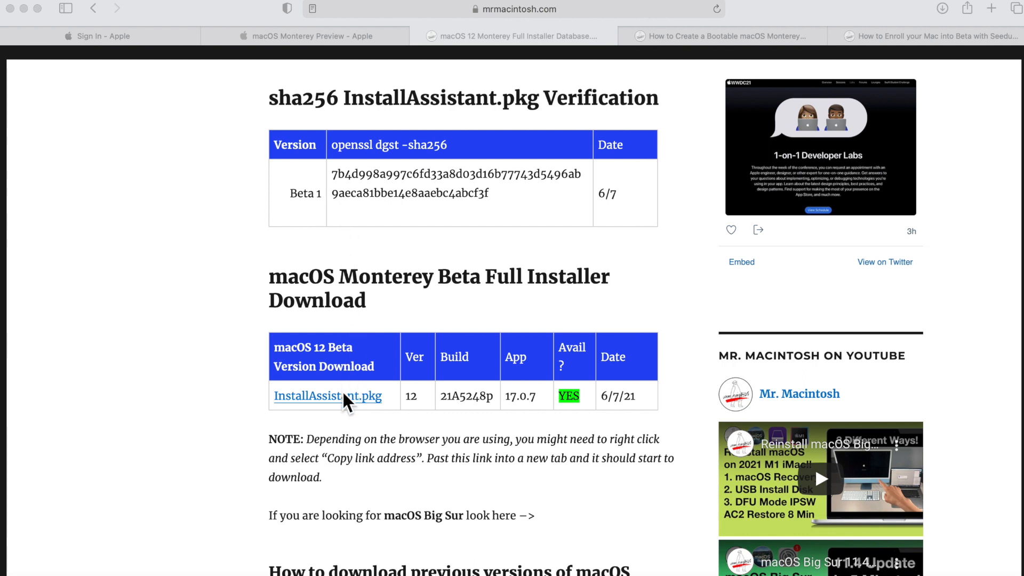
{"action": "mouse_move", "coordinate": [348, 410]}
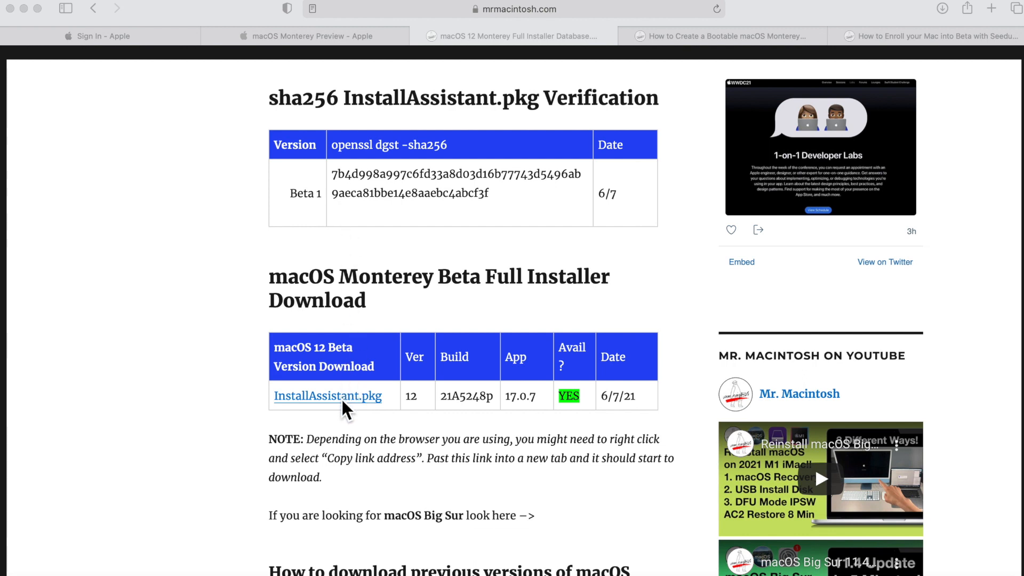
{"action": "mouse_move", "coordinate": [348, 408]}
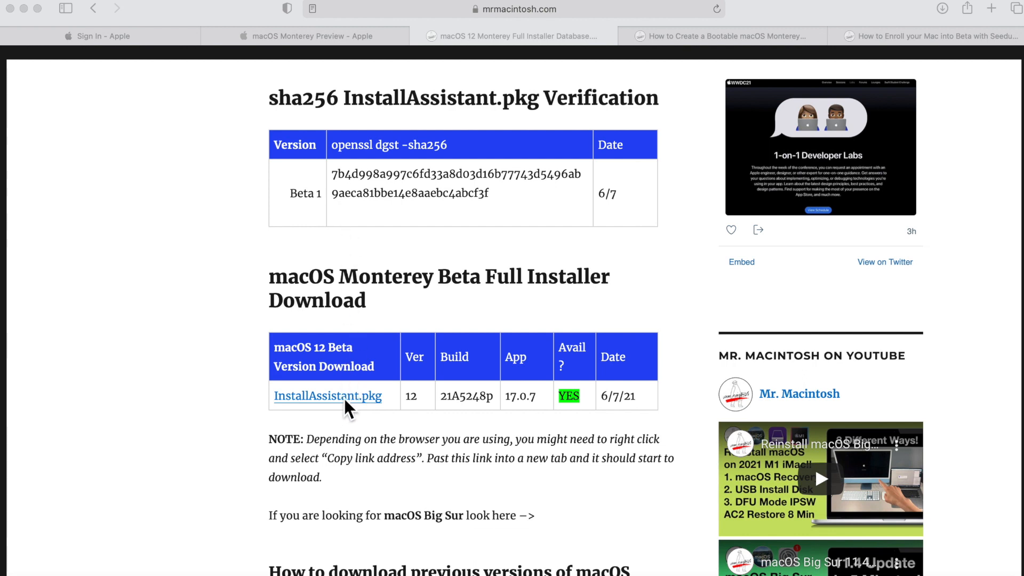
{"action": "mouse_move", "coordinate": [358, 405]}
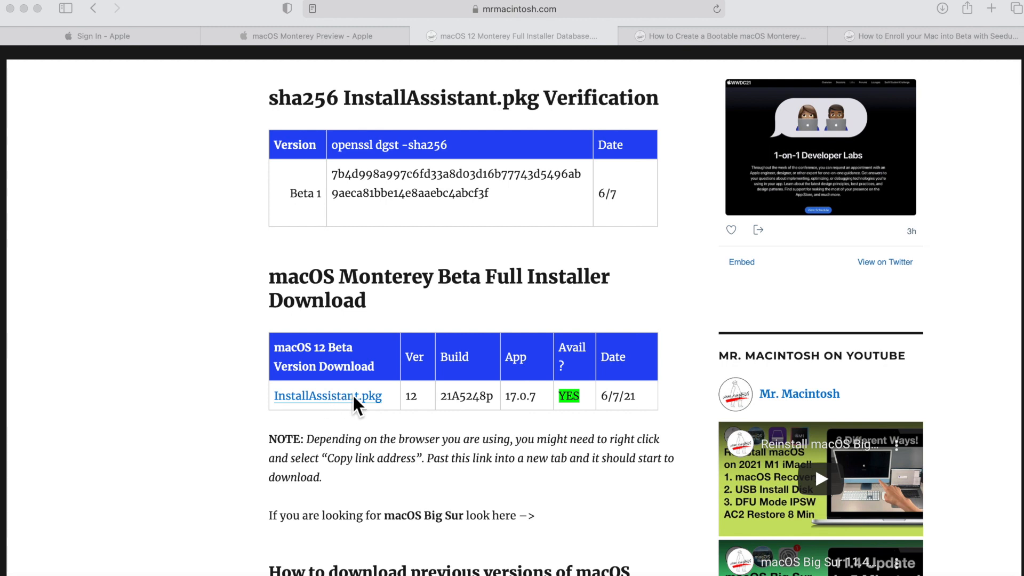
{"action": "mouse_move", "coordinate": [722, 358]}
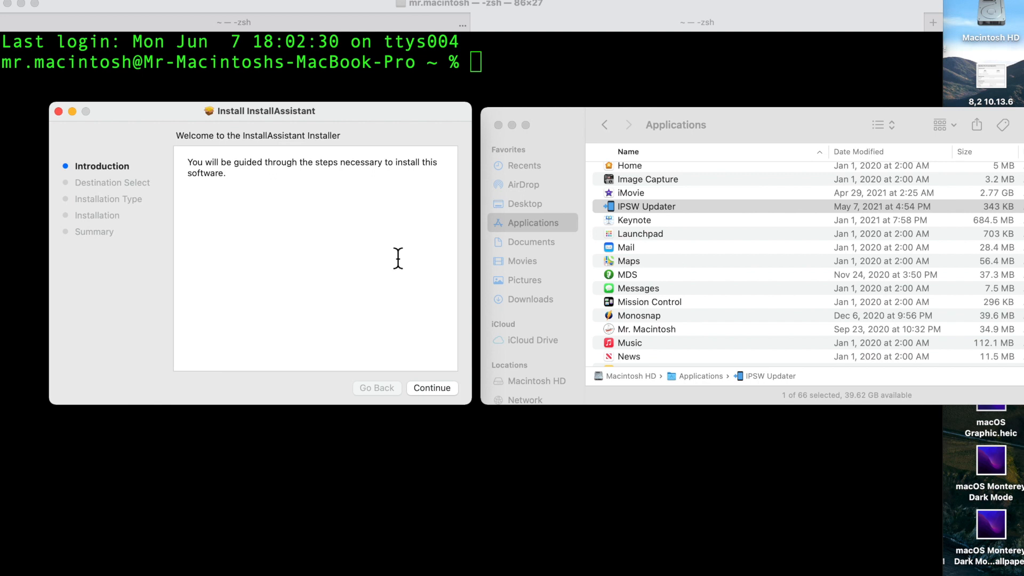
{"action": "mouse_move", "coordinate": [607, 222]}
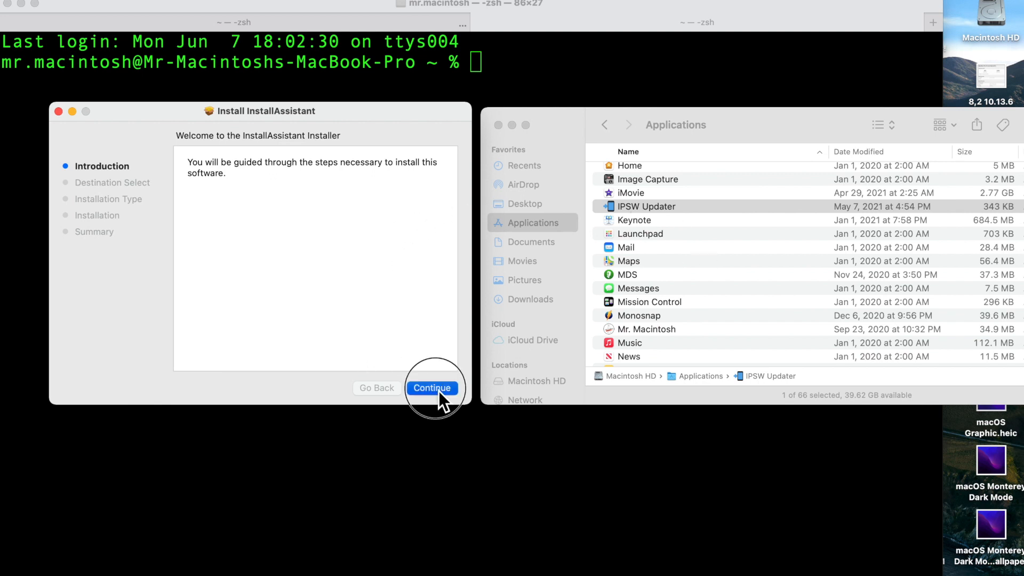
- Install the InstallAssistant package with admin authorization and select Install macOS 12 Beta
{"action": "left_click", "coordinate": [434, 388]}
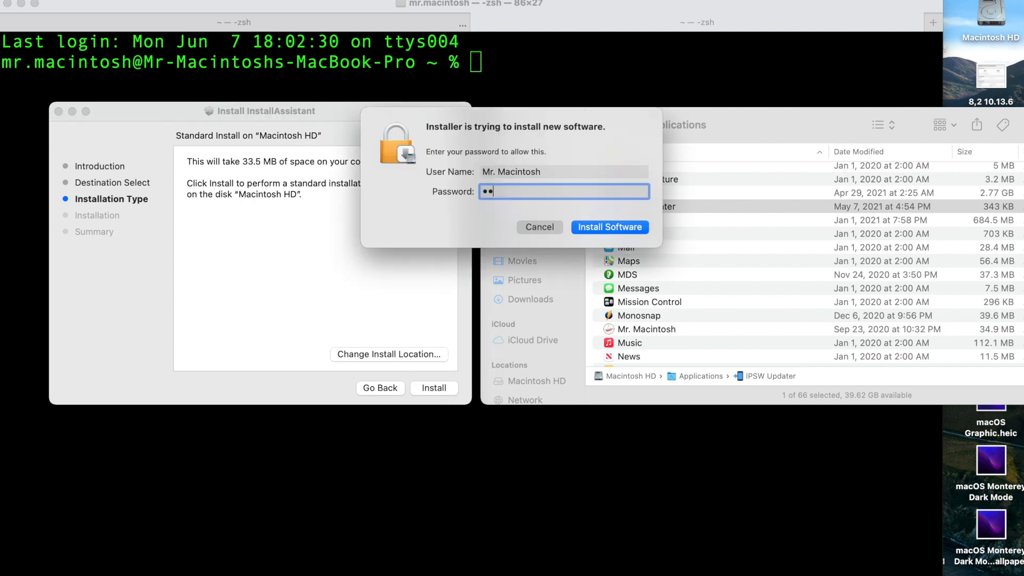
{"action": "left_click", "coordinate": [609, 226]}
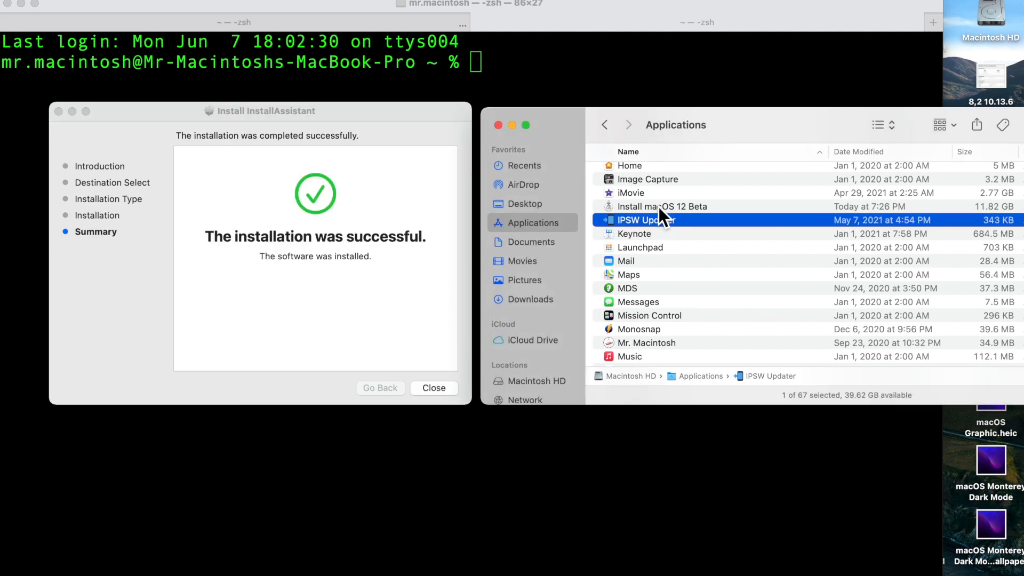
{"action": "left_click", "coordinate": [662, 206]}
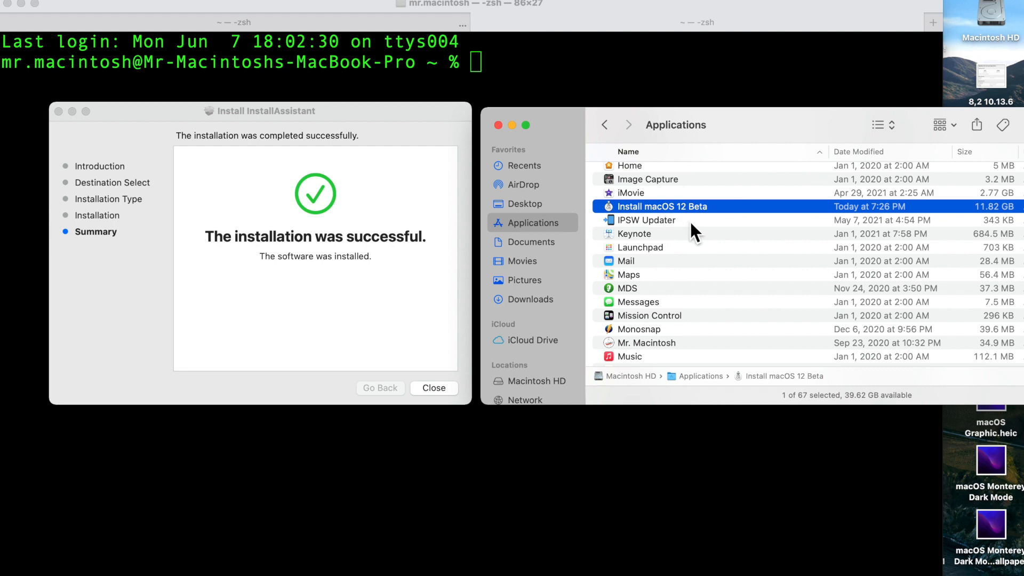
{"action": "mouse_move", "coordinate": [697, 232]}
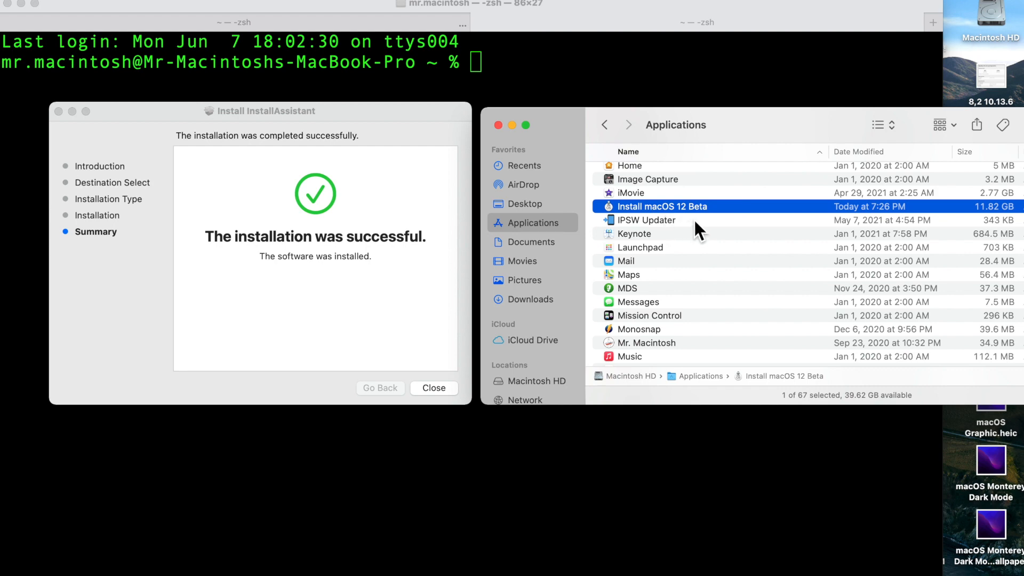
{"action": "left_click", "coordinate": [433, 388]}
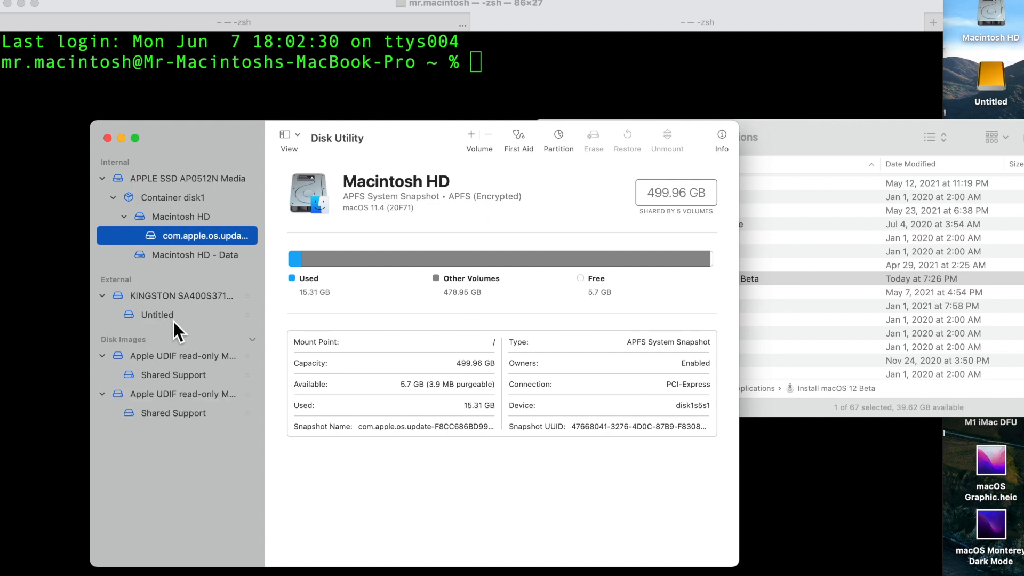
{"action": "mouse_move", "coordinate": [132, 295]}
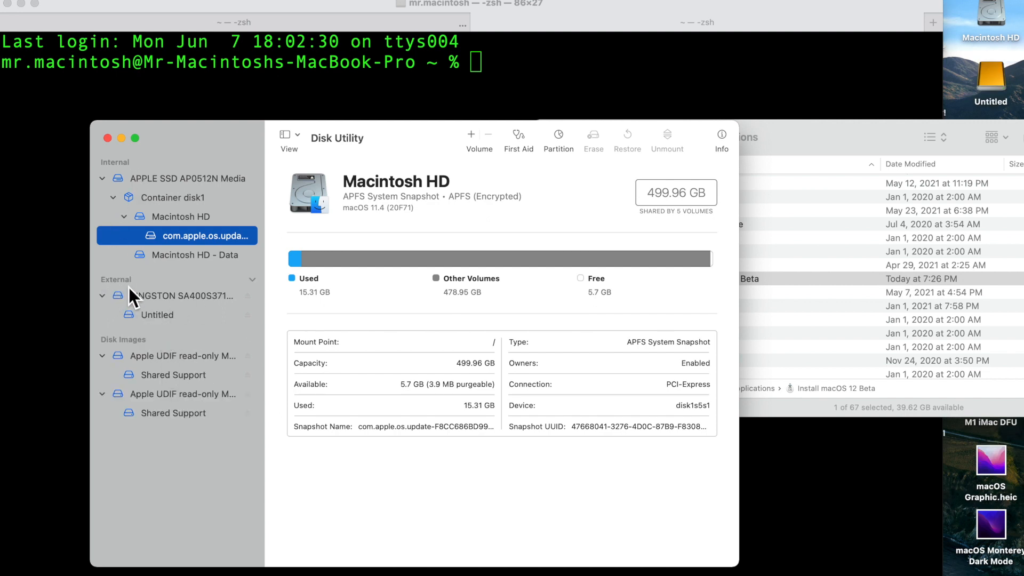
- Select the external KINGSTON SA400S37120 Media drive in the Disk Utility sidebar
{"action": "left_click", "coordinate": [183, 295]}
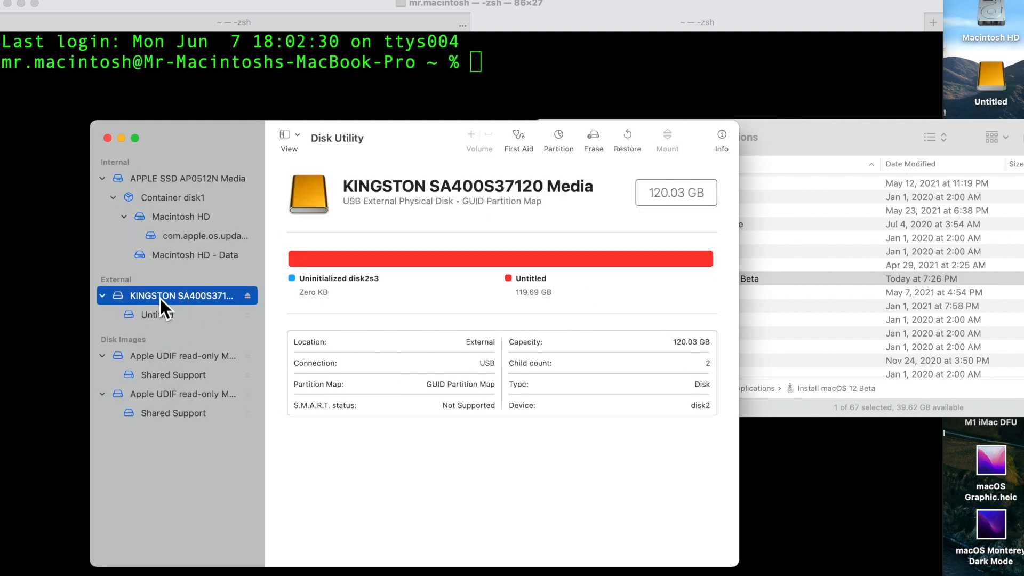
{"action": "double_click", "coordinate": [177, 295]}
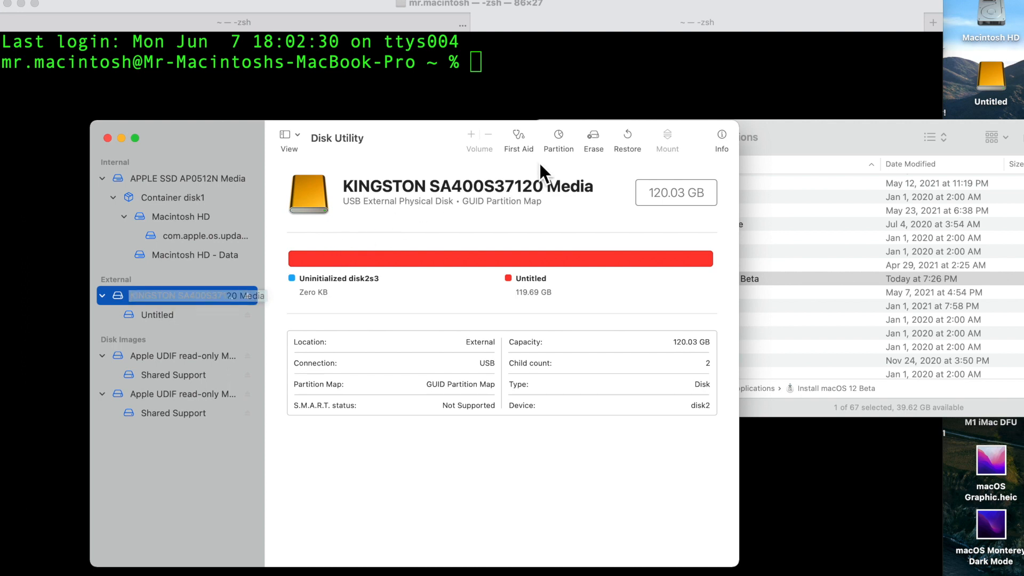
- Erase the KINGSTON drive as Mac OS Extended (Journaled) and dismiss the finished report
{"action": "left_click", "coordinate": [593, 134]}
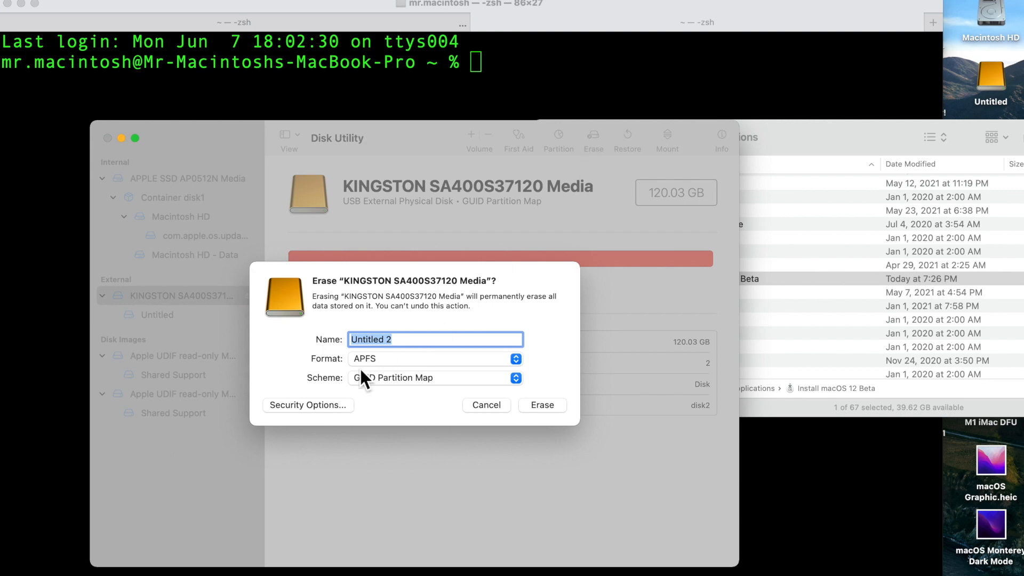
{"action": "left_click", "coordinate": [436, 358]}
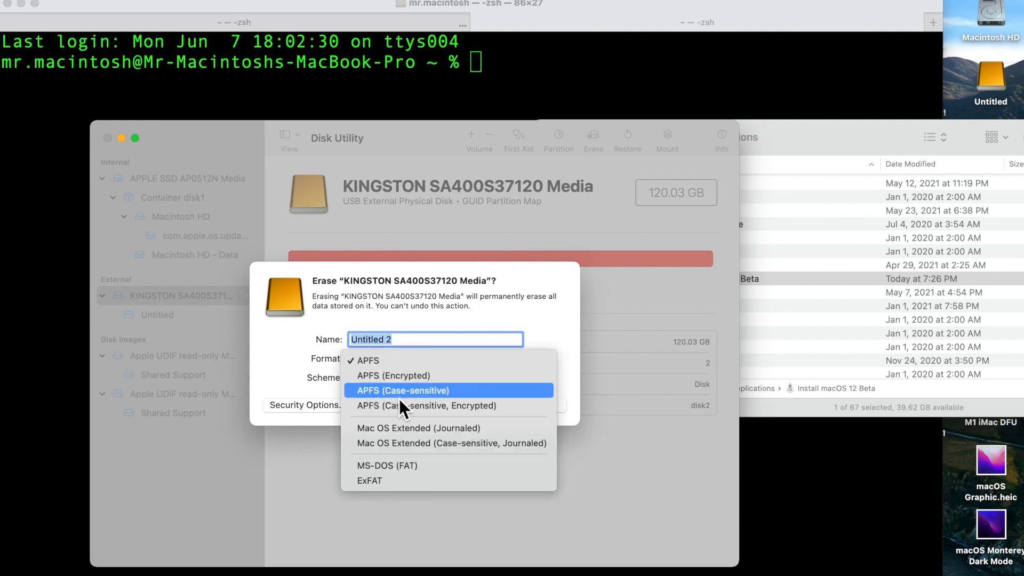
{"action": "mouse_move", "coordinate": [408, 428]}
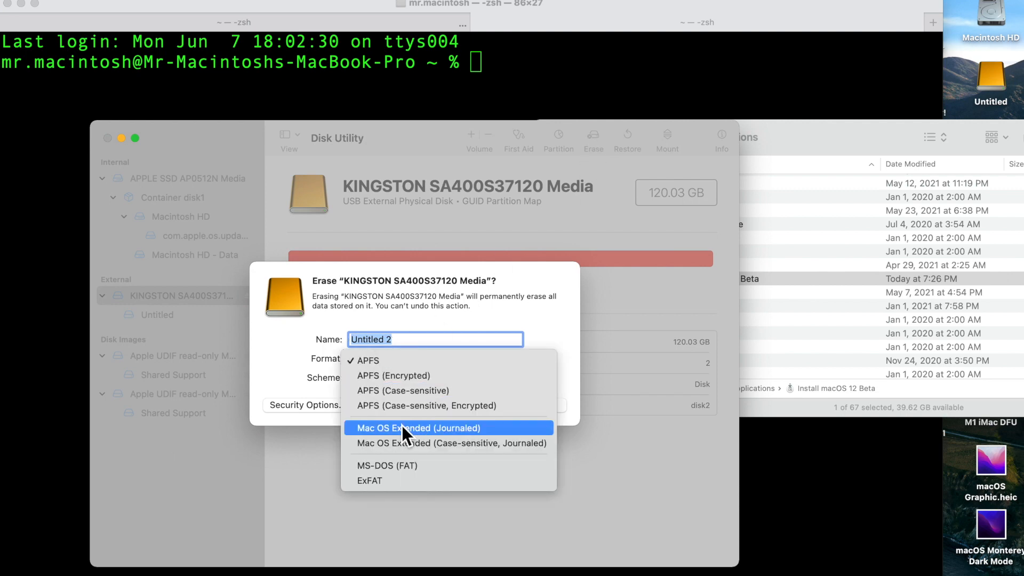
{"action": "left_click", "coordinate": [418, 428]}
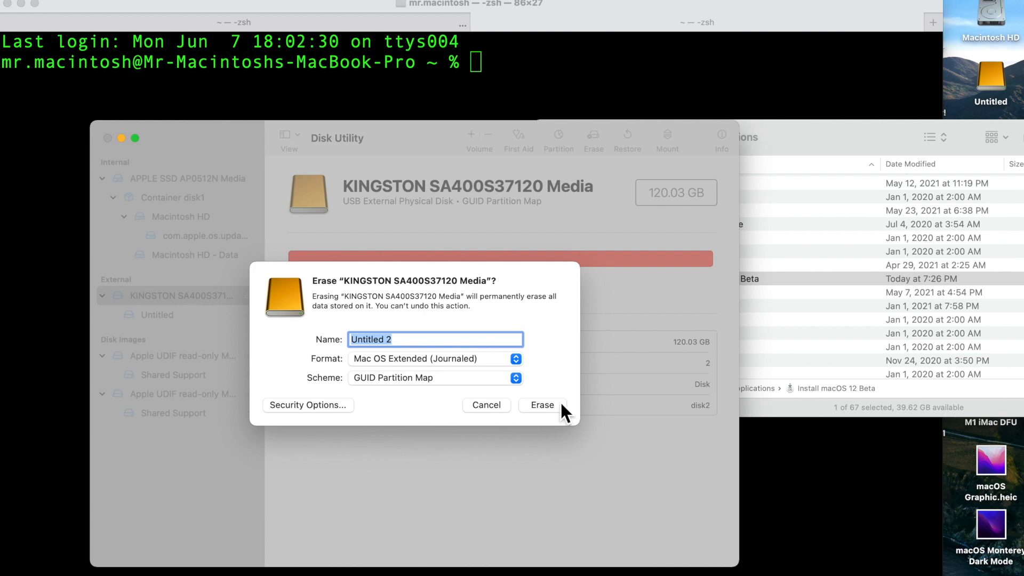
{"action": "left_click", "coordinate": [541, 404]}
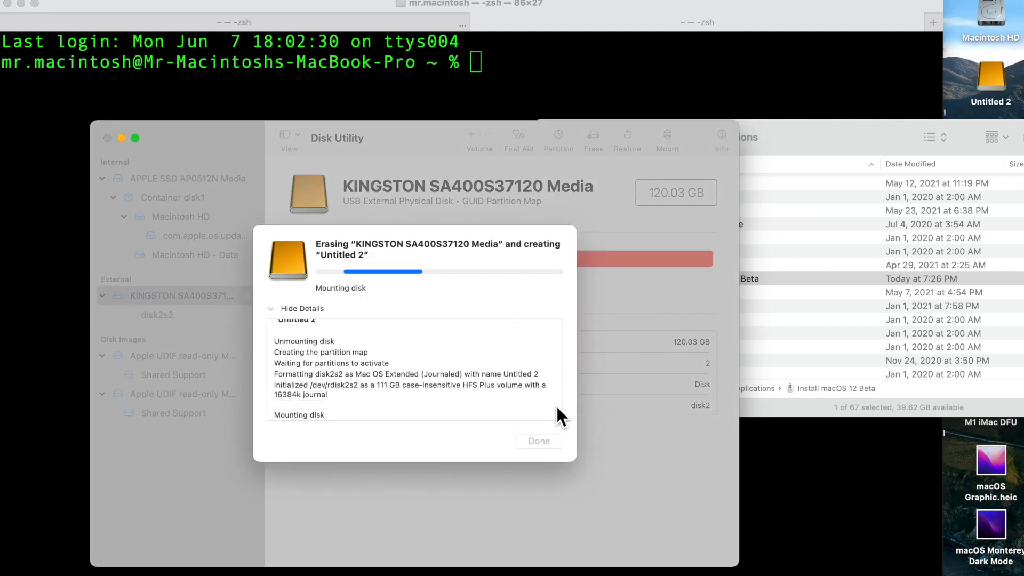
{"action": "left_click", "coordinate": [539, 441]}
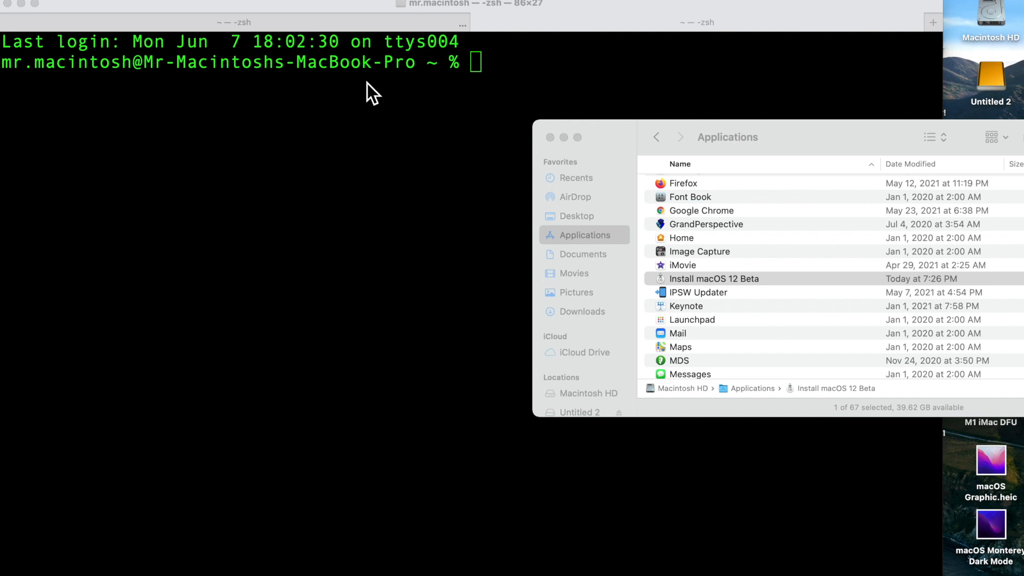
- Enter the sudo createinstallmedia --volume command for Install macOS 12 Beta targeting Untitled 2
{"action": "type", "text": "sudo"}
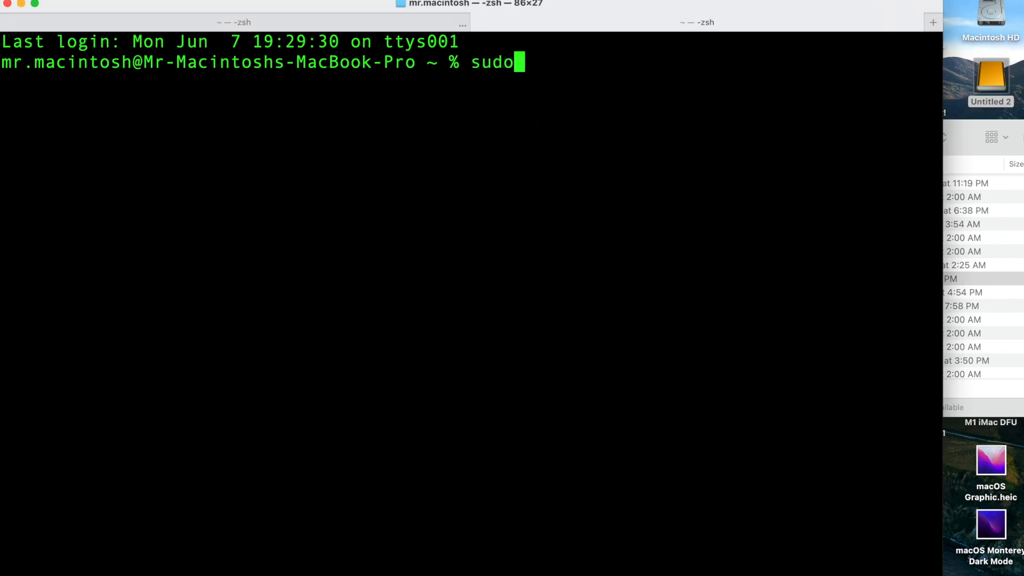
{"action": "type", "text": "\" \""}
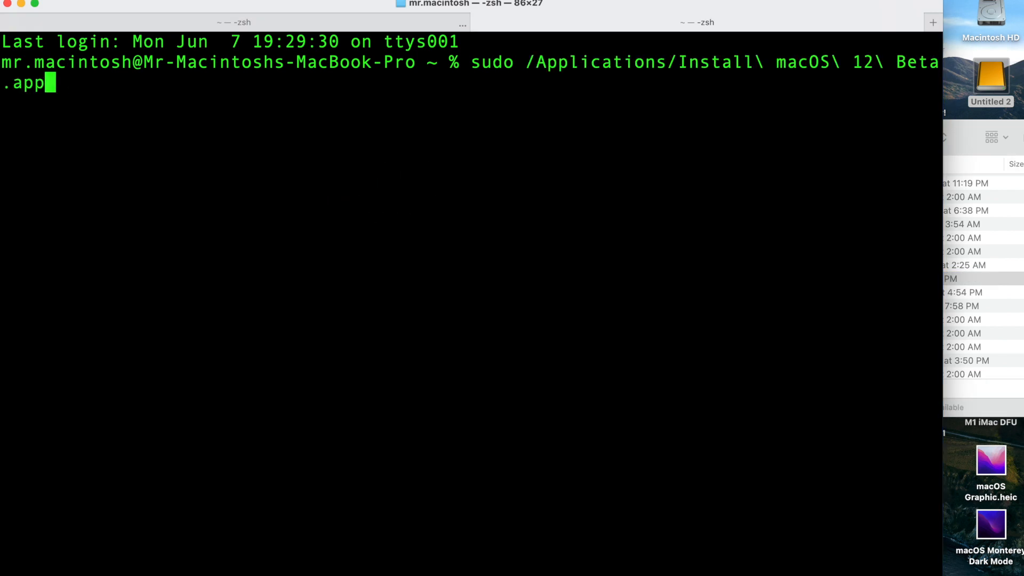
{"action": "type", "text": "/"}
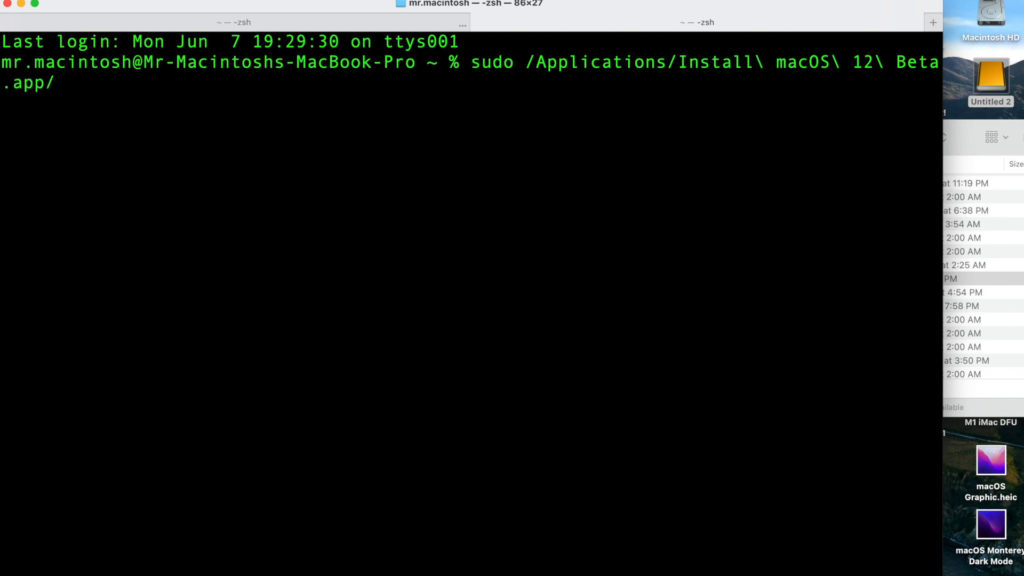
{"action": "type", "text": "C"}
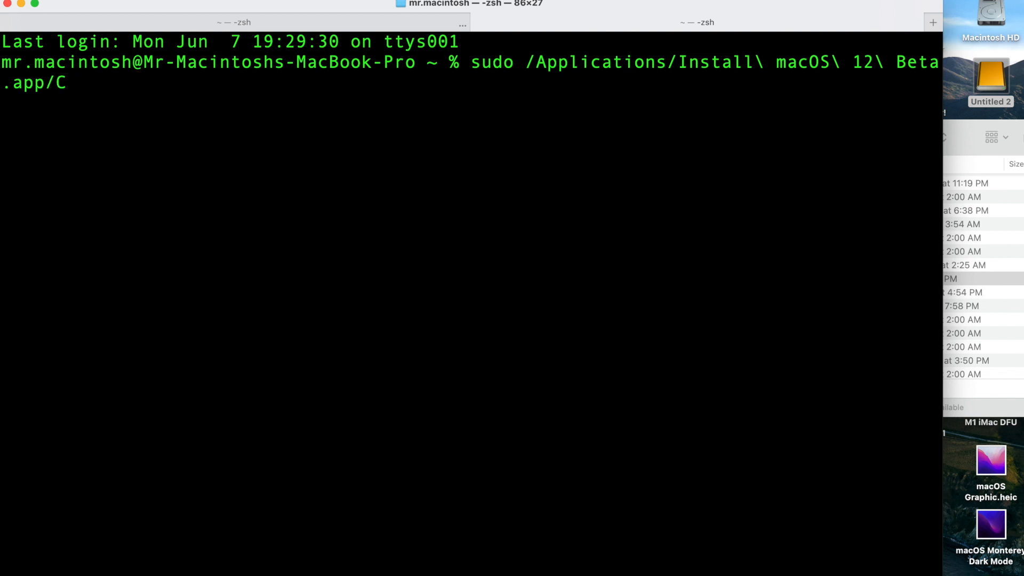
{"action": "type", "text": "ontents/R"}
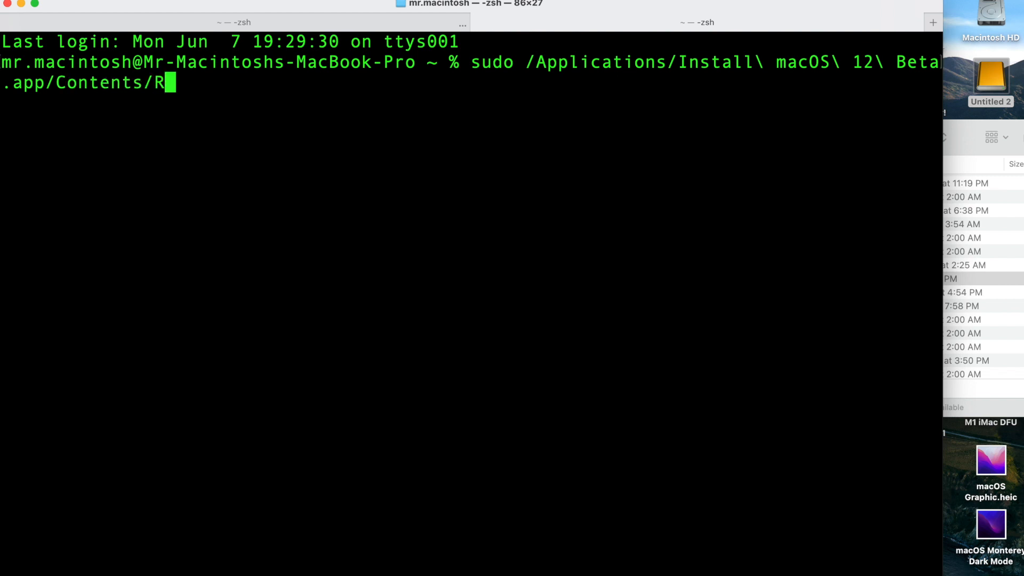
{"action": "type", "text": "esources/"}
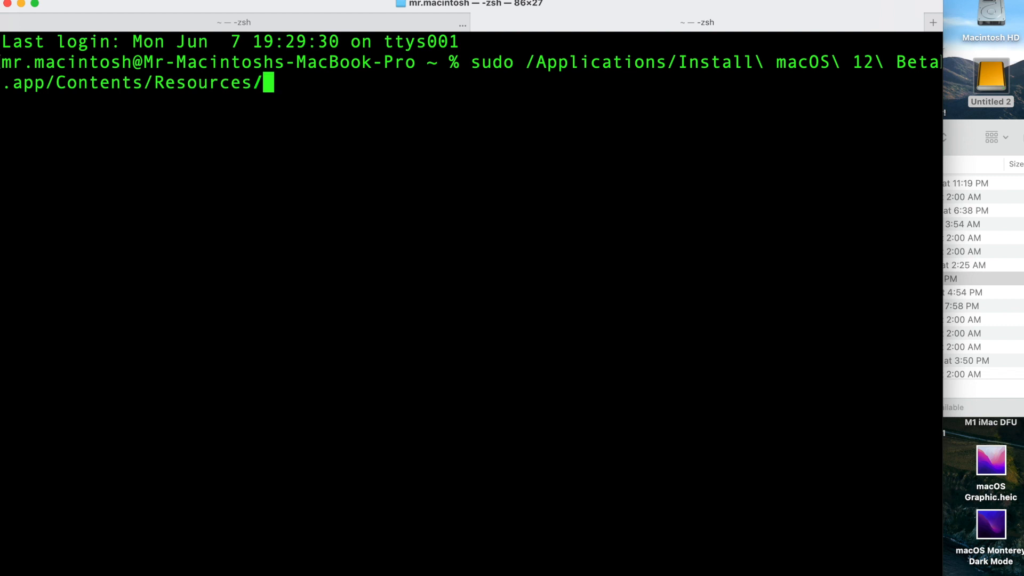
{"action": "type", "text": "c"}
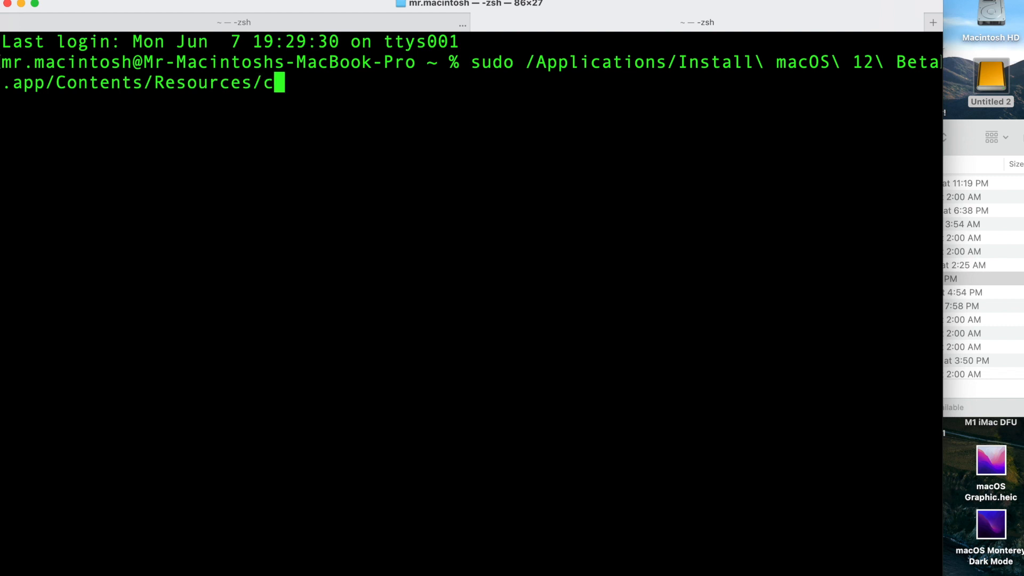
{"action": "type", "text": "reateinstallmedia"}
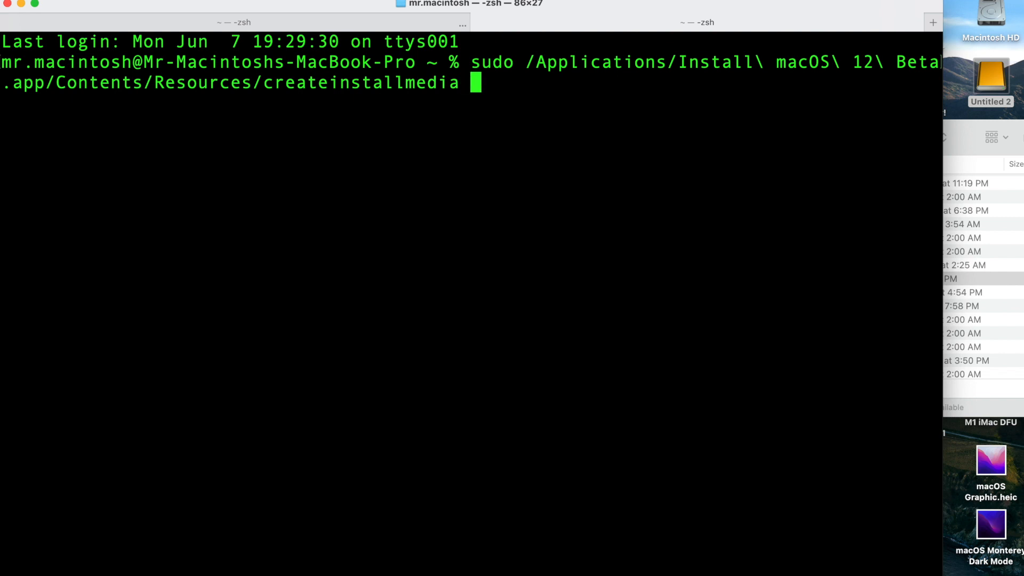
{"action": "type", "text": "--vol"}
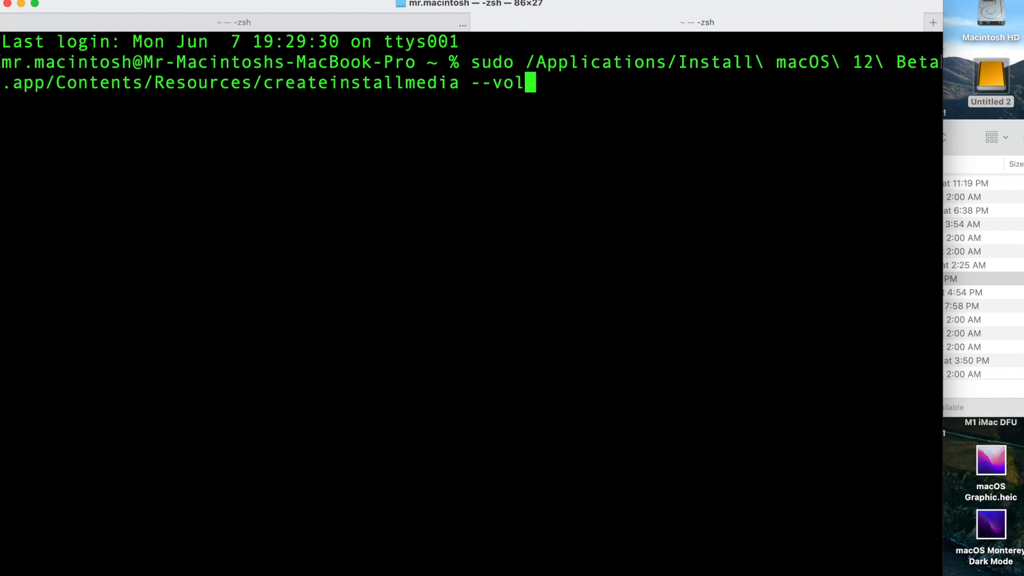
{"action": "type", "text": "ume /Volumes/Untitled\\ 2"}
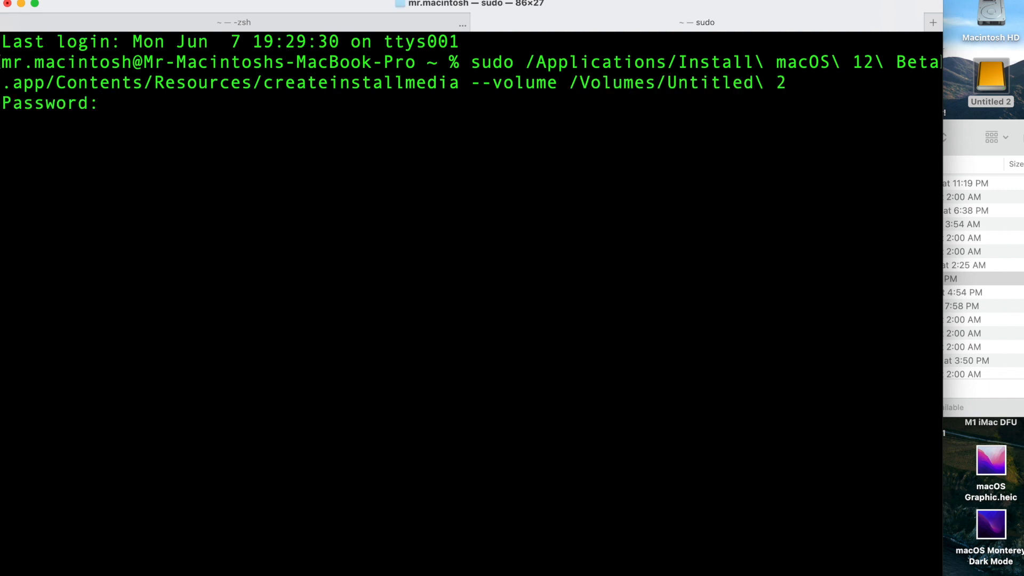
- Submit the administrator password and answer y to erase Untitled 2
{"action": "key", "text": "Return"}
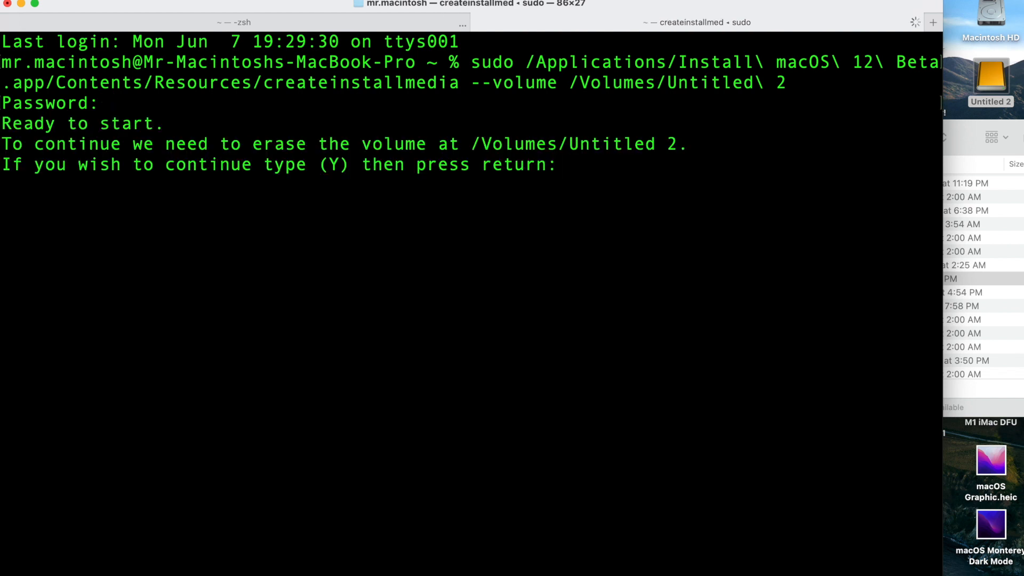
{"action": "type", "text": "y"}
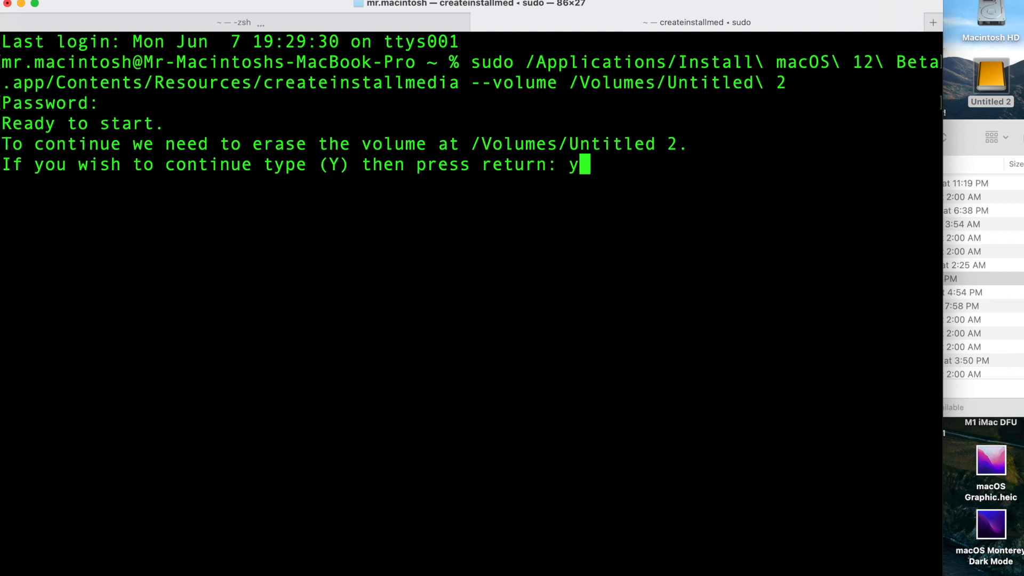
{"action": "key", "text": "return"}
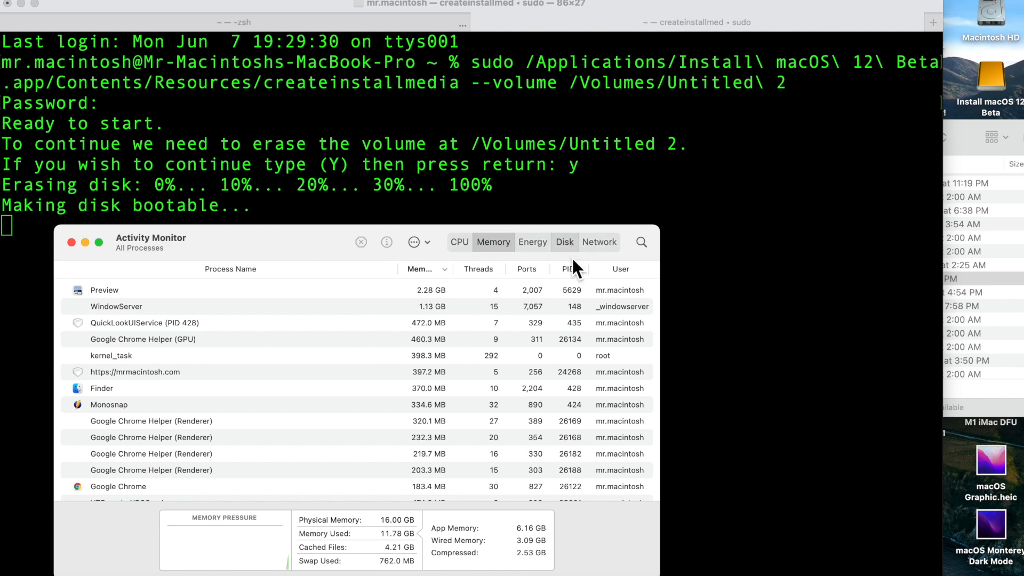
- Show Activity Monitor's Disk tab to watch createinstallmedia's write activity
{"action": "left_click", "coordinate": [564, 242]}
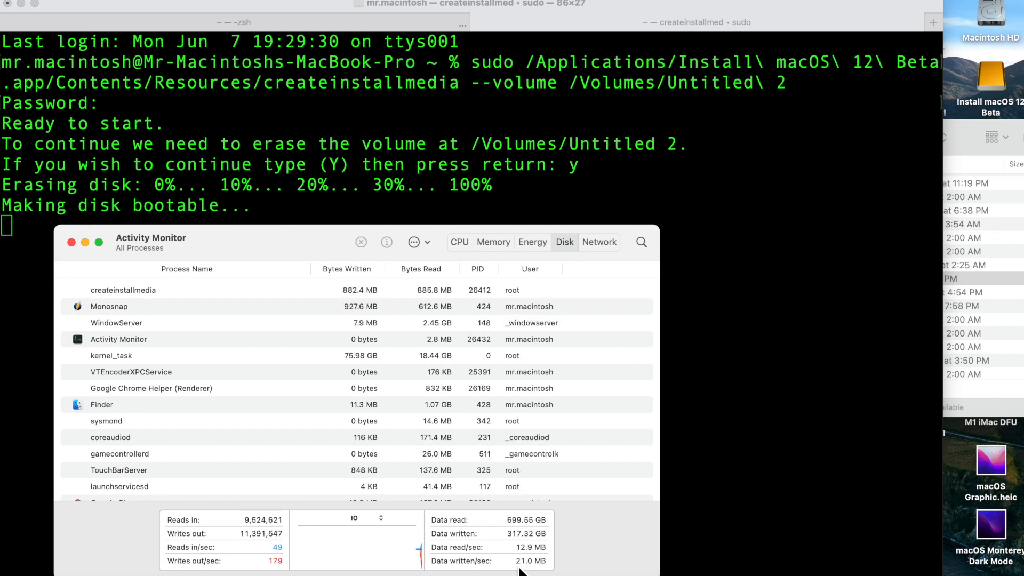
{"action": "mouse_move", "coordinate": [544, 574]}
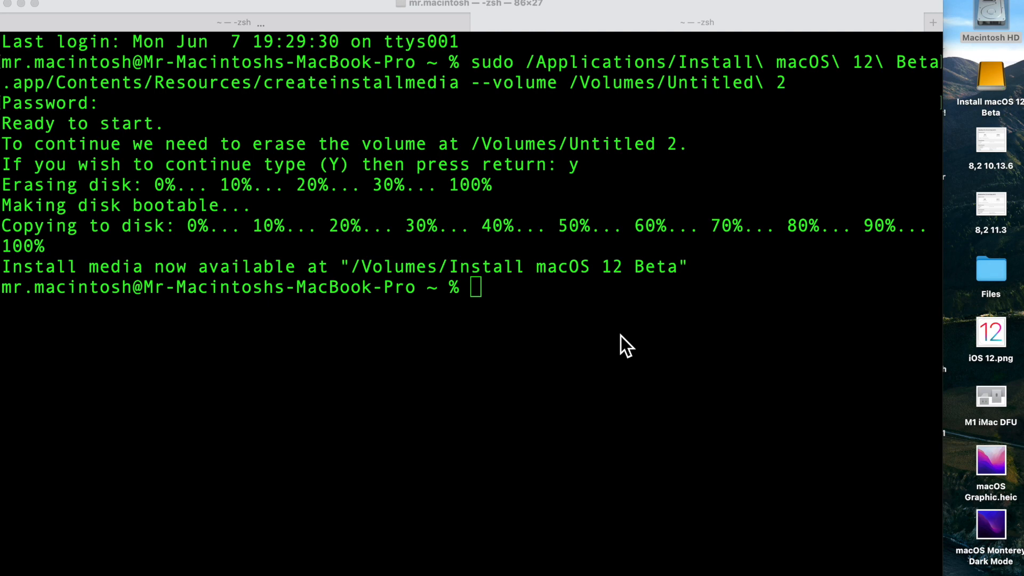
{"action": "mouse_move", "coordinate": [385, 288]}
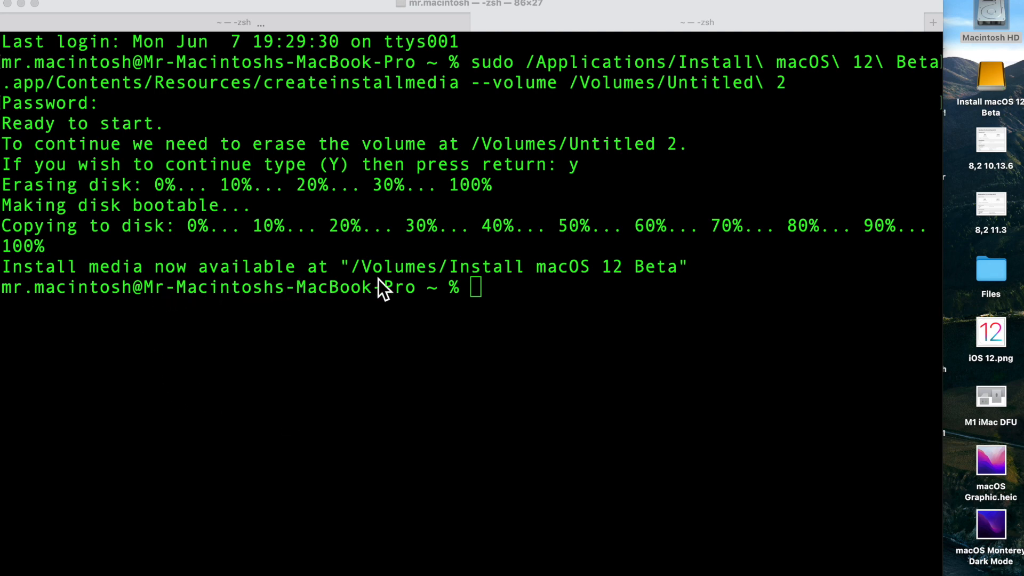
{"action": "mouse_move", "coordinate": [669, 293]}
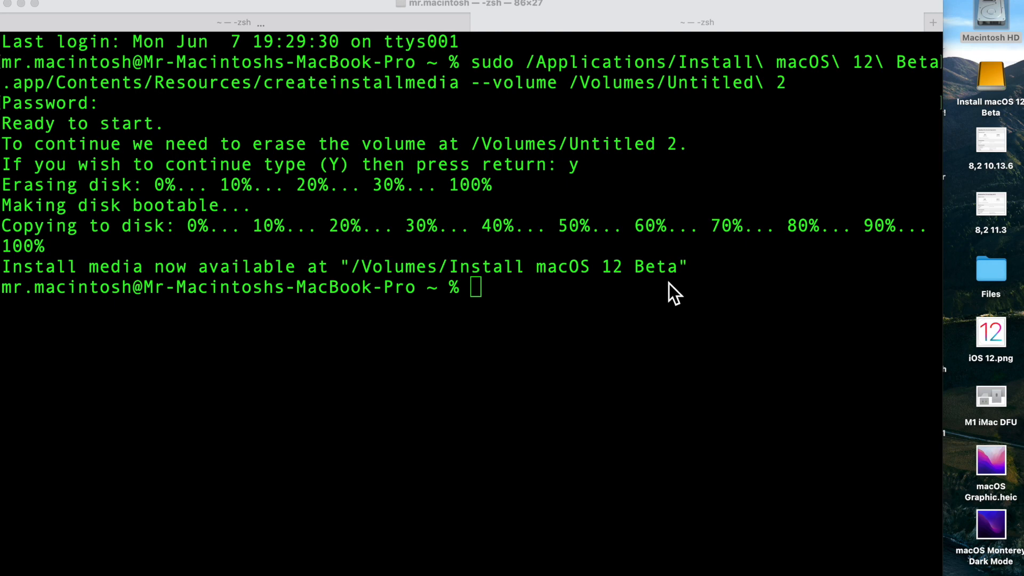
- Give the Install macOS 12 Beta drive the installer app's icon via Get Info
{"action": "left_click", "coordinate": [990, 76]}
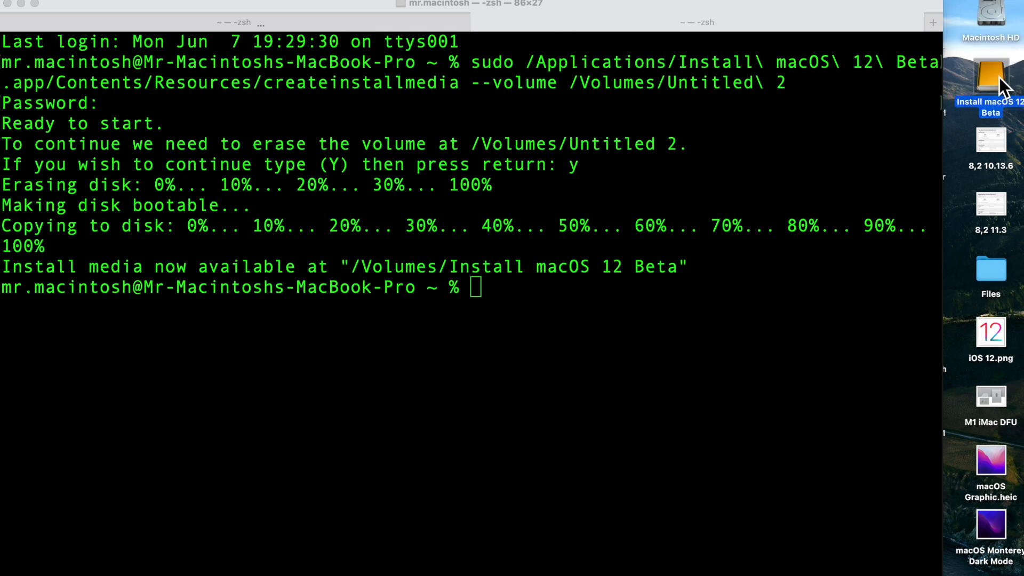
{"action": "mouse_move", "coordinate": [999, 88]}
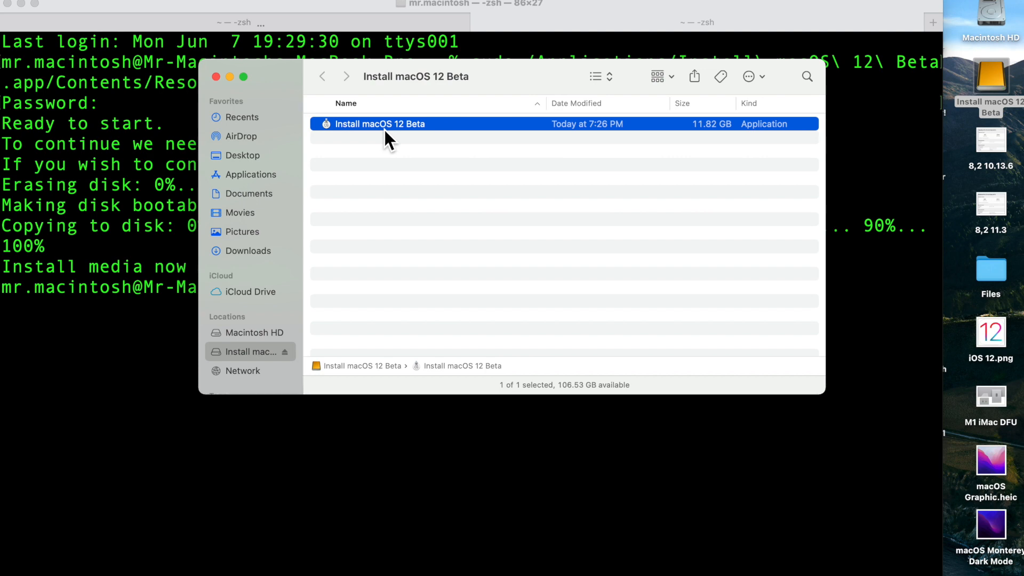
{"action": "key", "text": "cmd+i"}
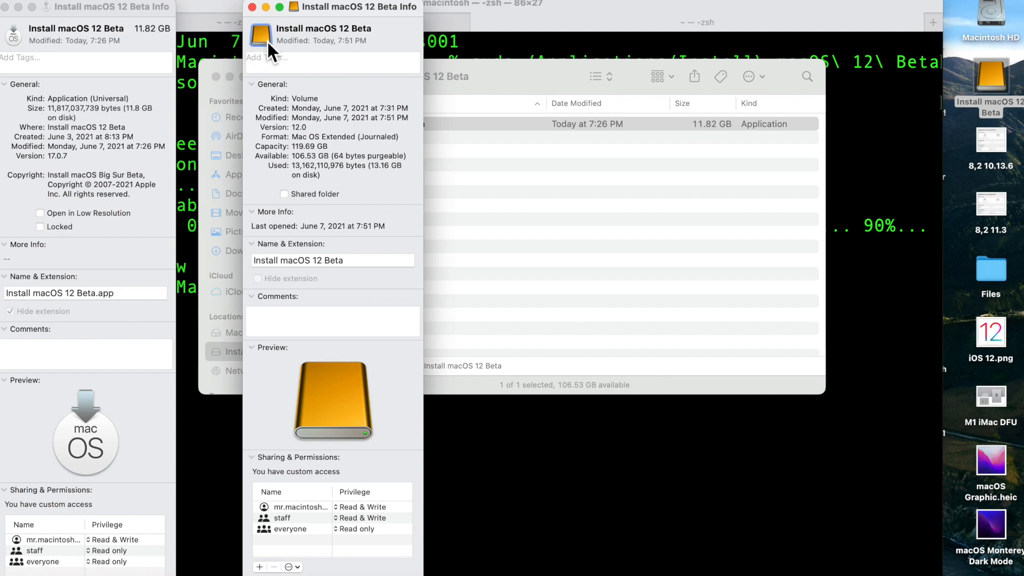
{"action": "mouse_move", "coordinate": [320, 62]}
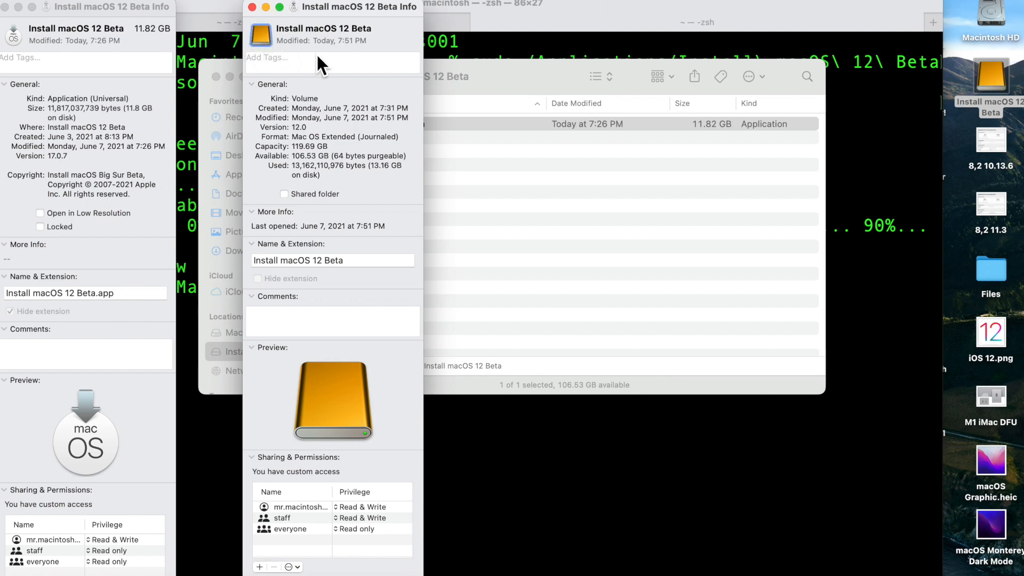
{"action": "left_click", "coordinate": [251, 6]}
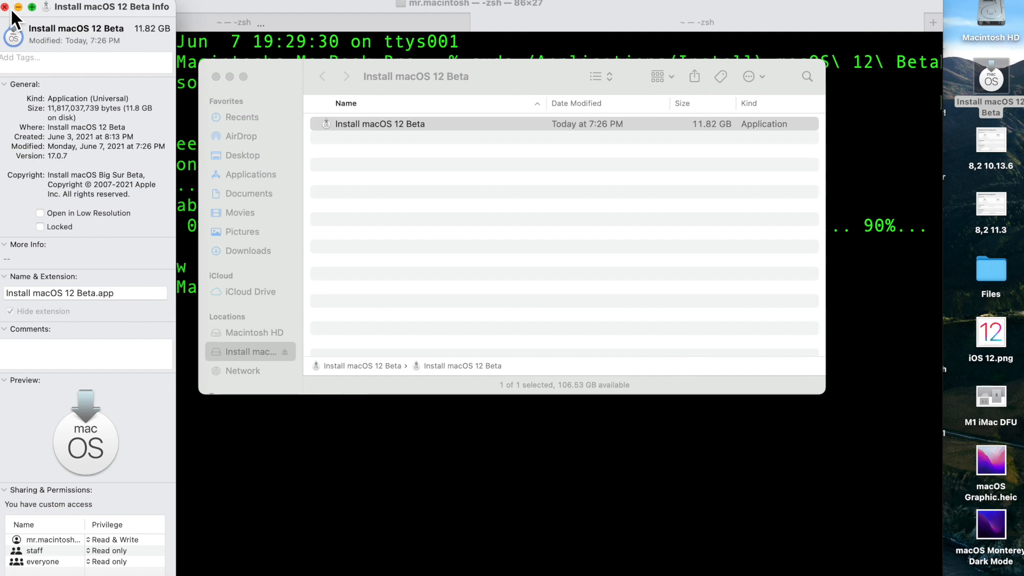